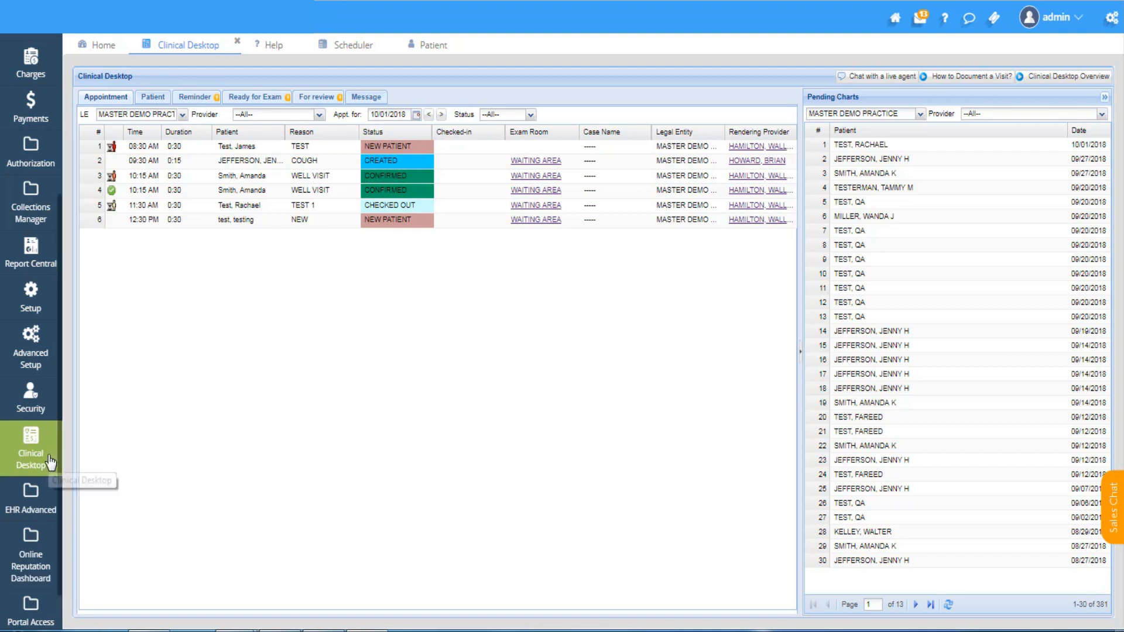
mouse_move(362, 452)
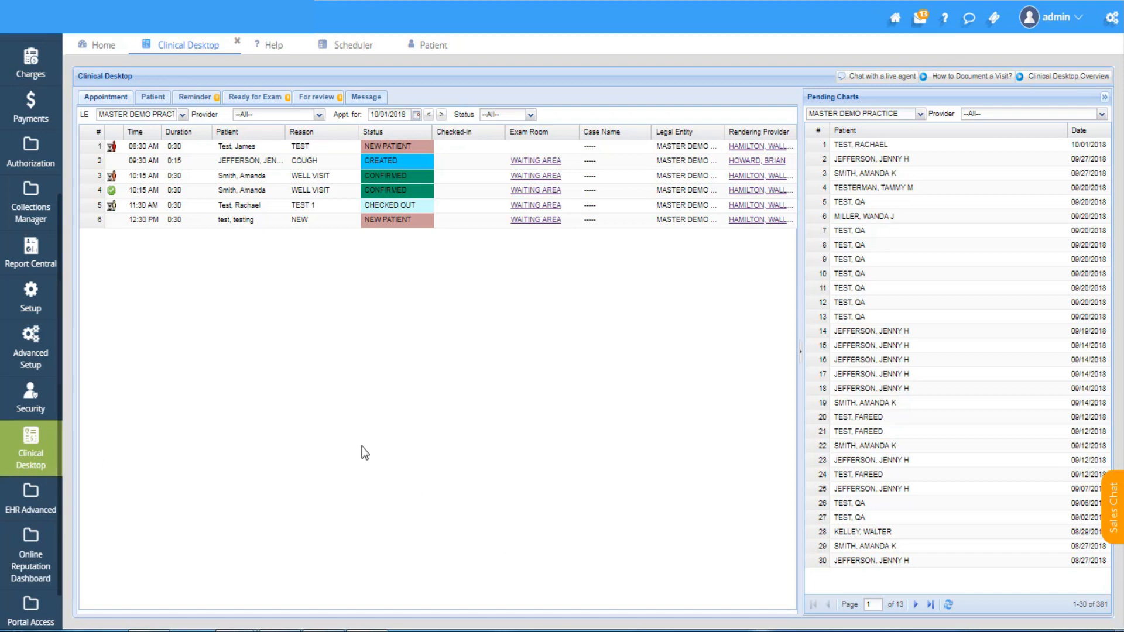
mouse_move(713, 586)
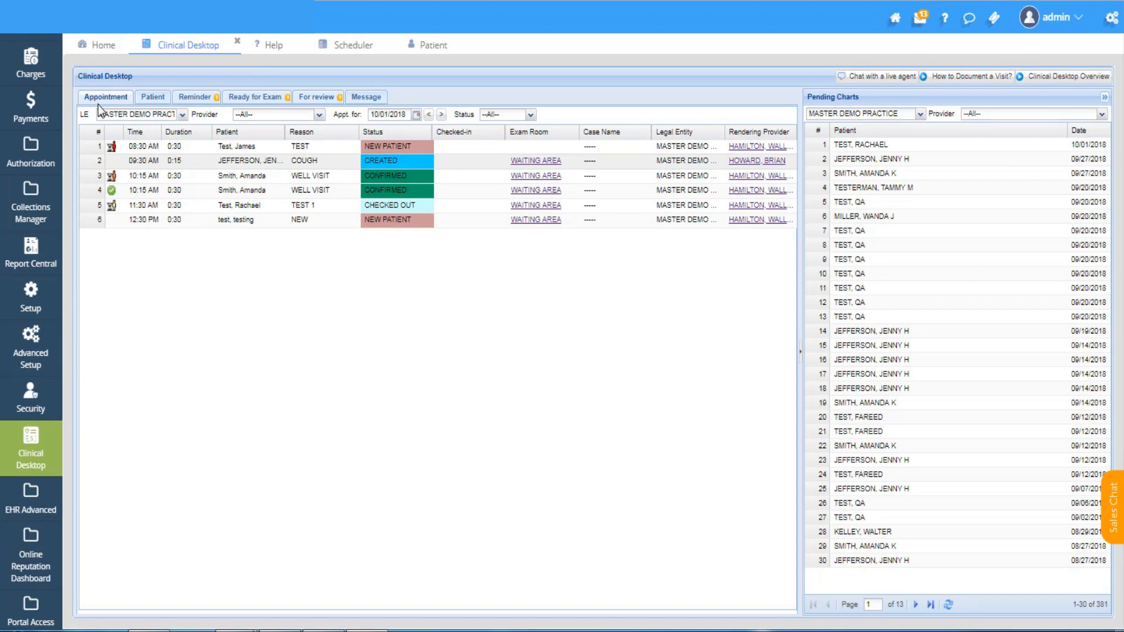
mouse_move(433, 109)
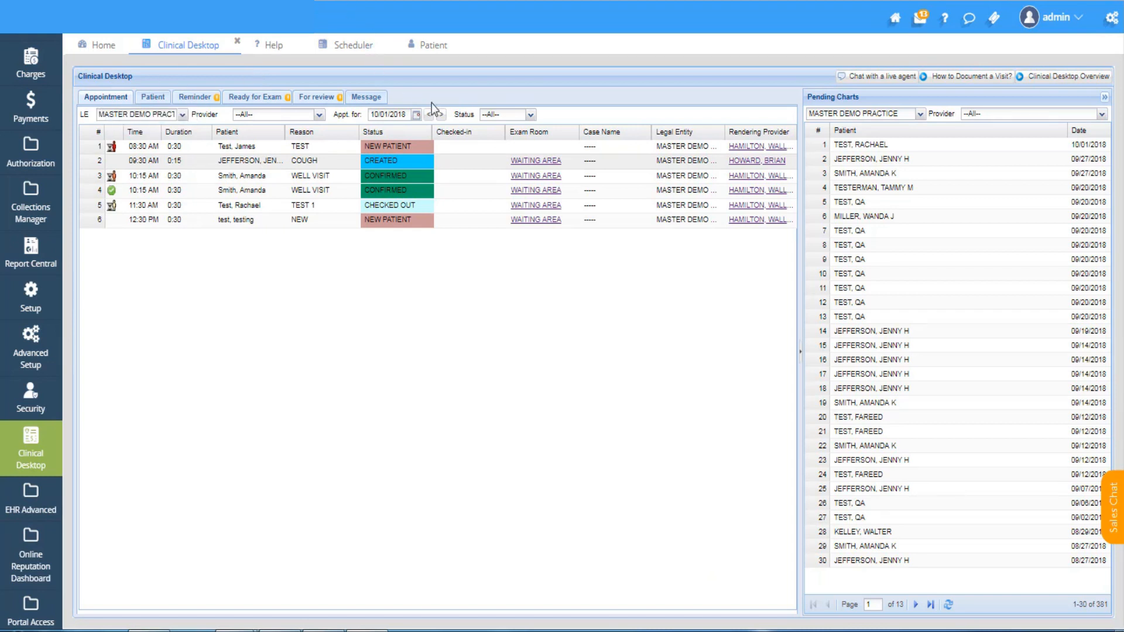
Step: Browse the appointment date back and forward and through the calendar, staying on 10/01/2018
left_click(429, 114)
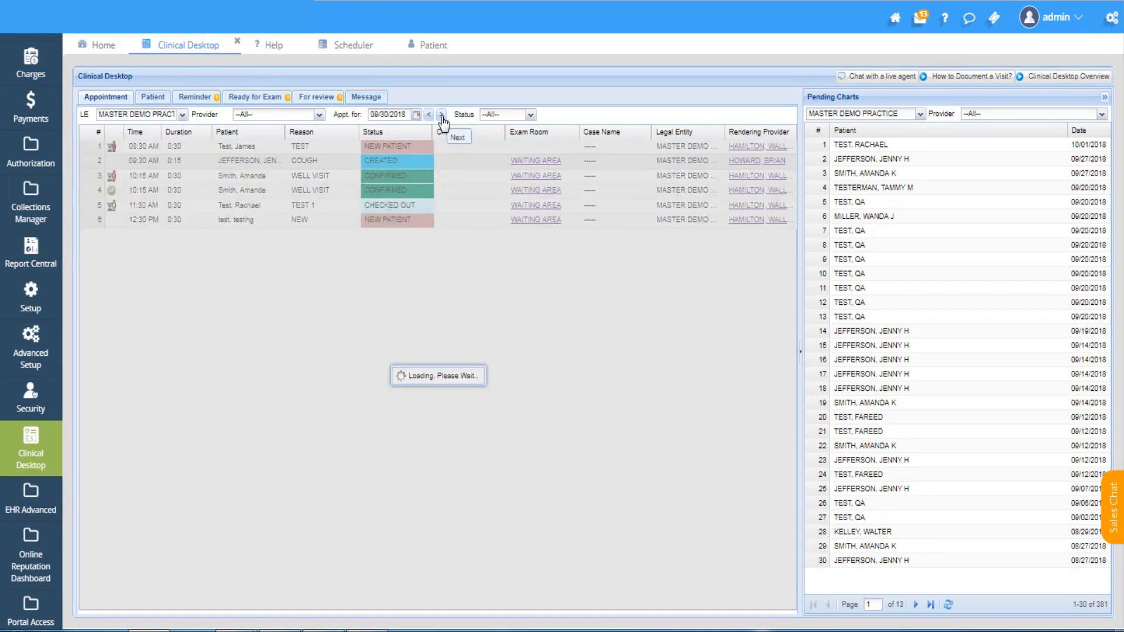
left_click(441, 115)
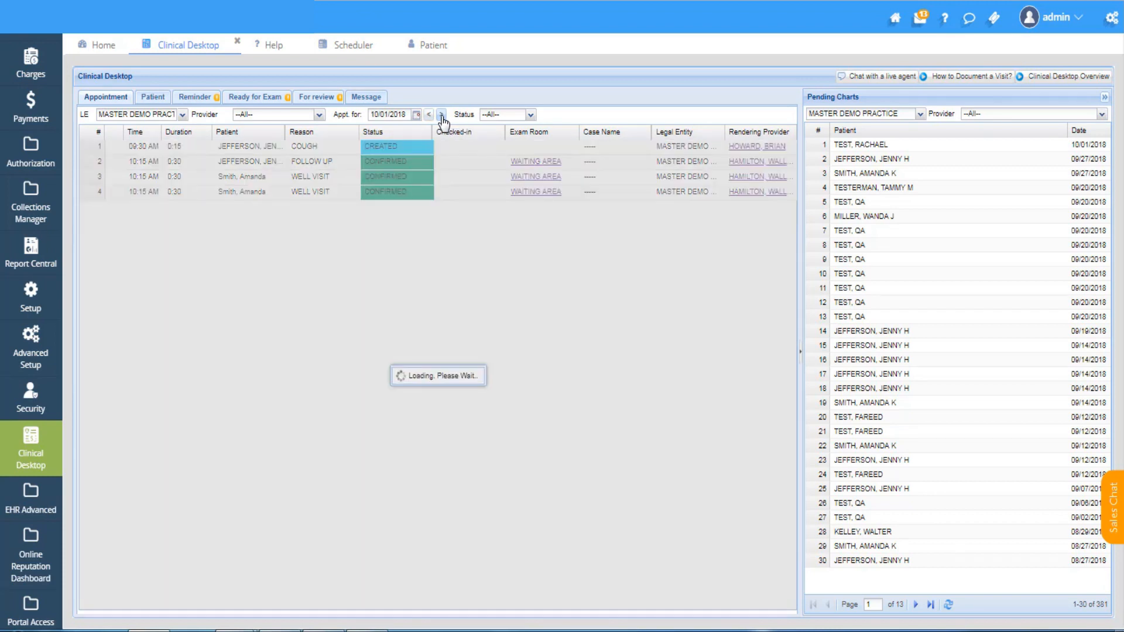
left_click(418, 114)
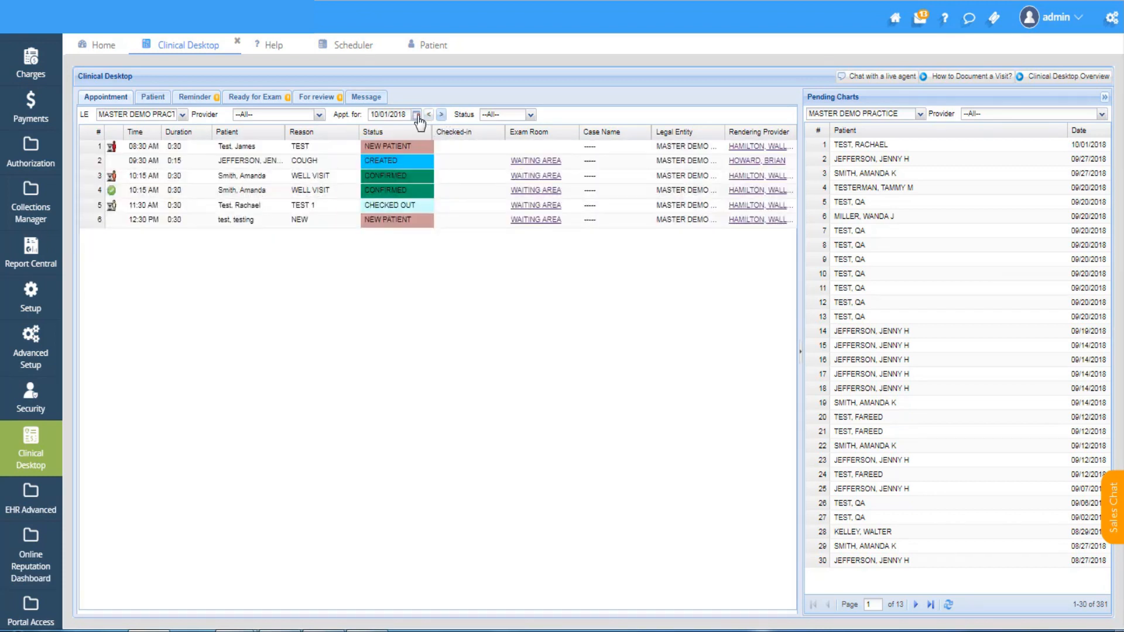
left_click(417, 114)
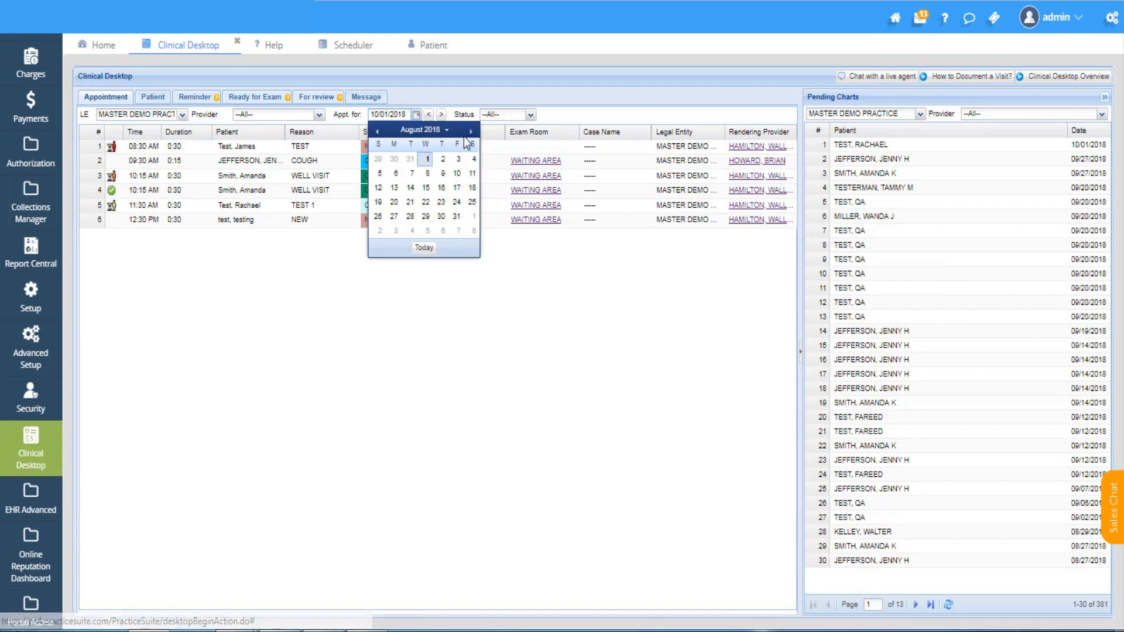
left_click(470, 129)
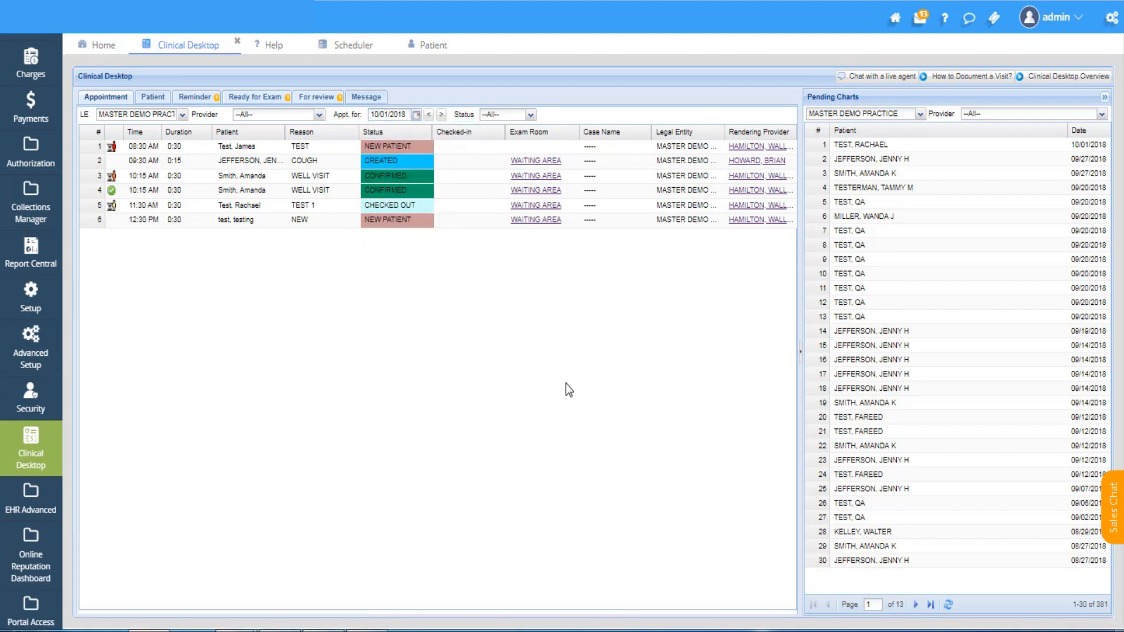
mouse_move(367, 332)
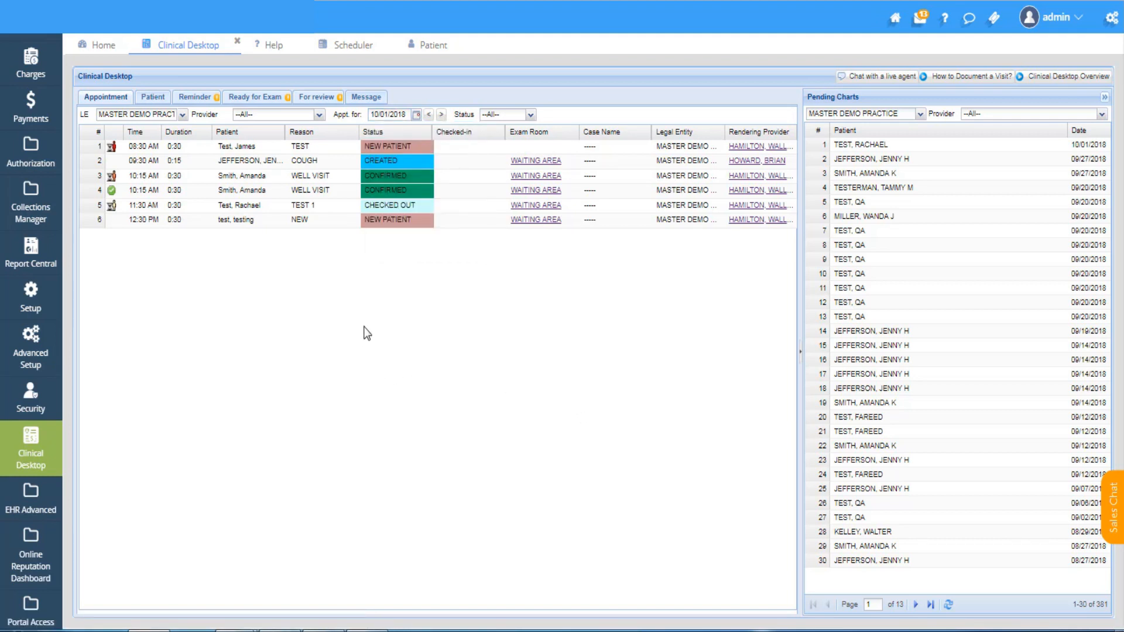
mouse_move(182, 122)
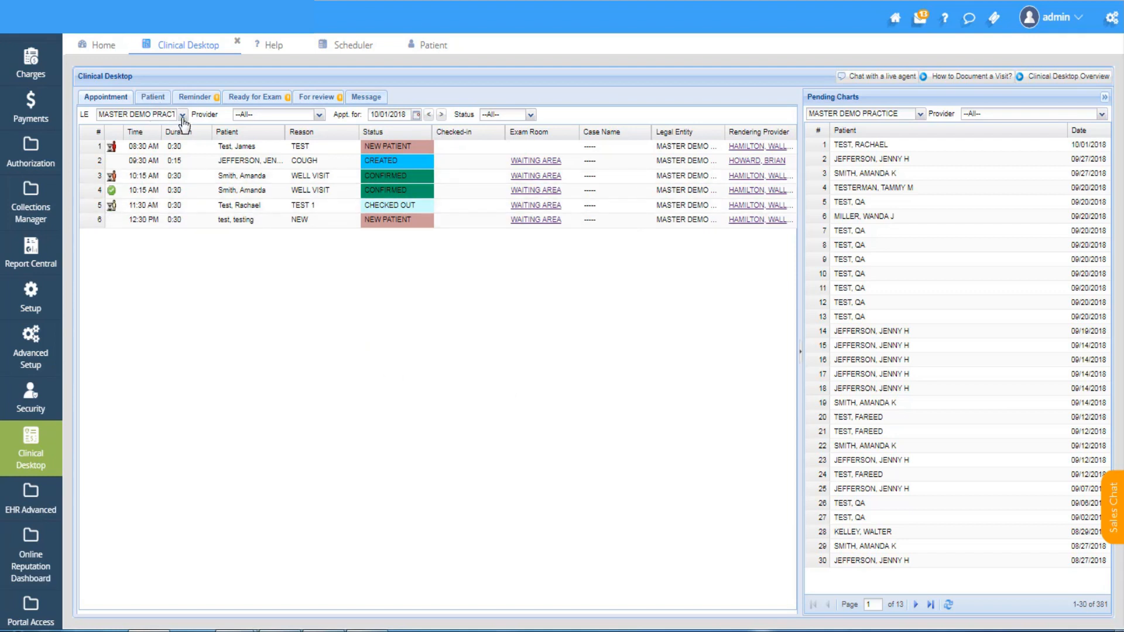
left_click(319, 115)
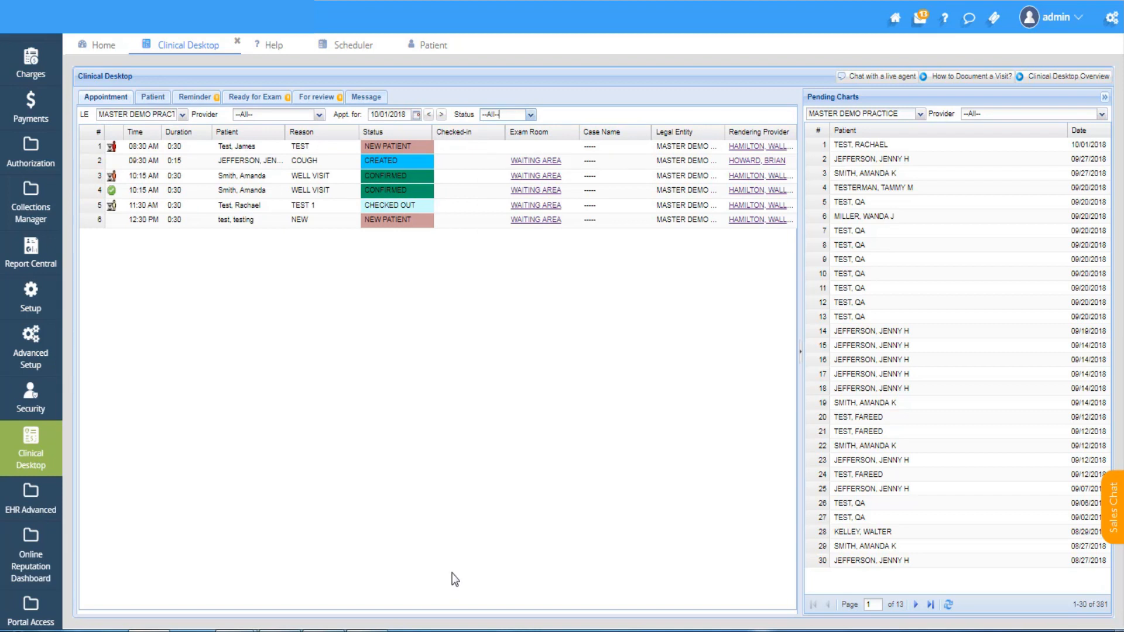
Step: Review the exam rooms for the 09:30 COUGH visit and keep the patient in the WAITING AREA
left_click(536, 161)
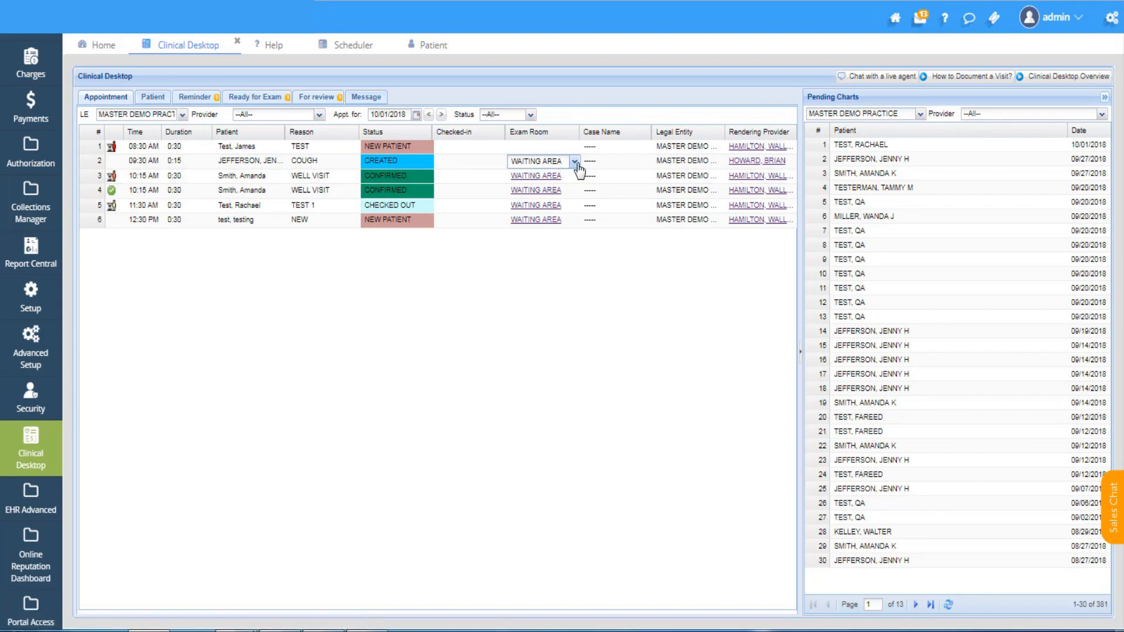
left_click(573, 160)
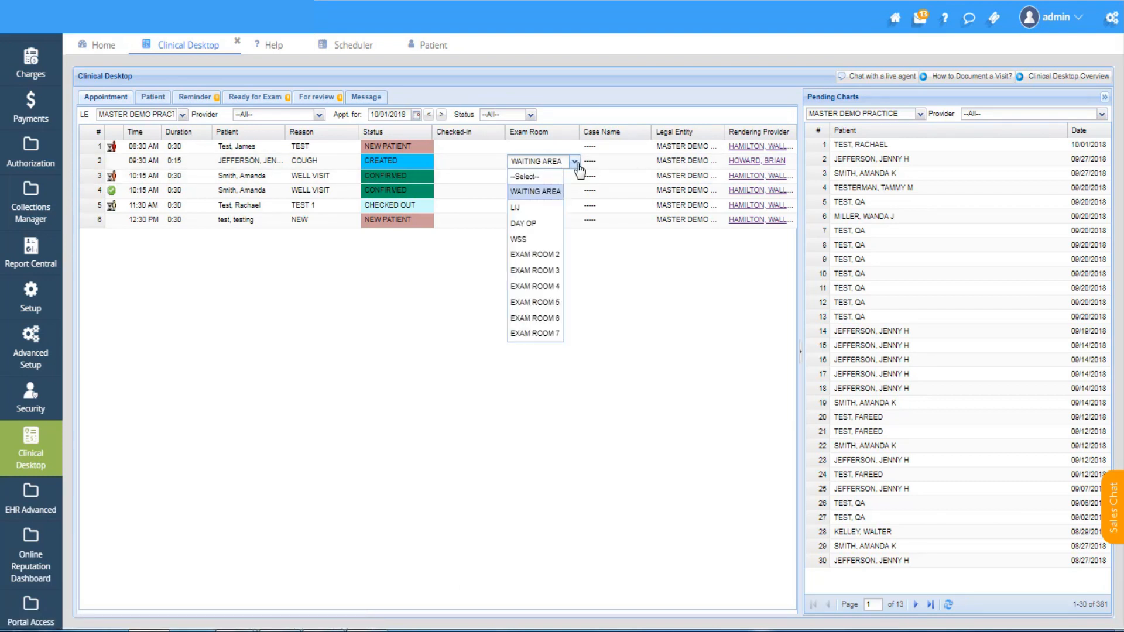
left_click(535, 191)
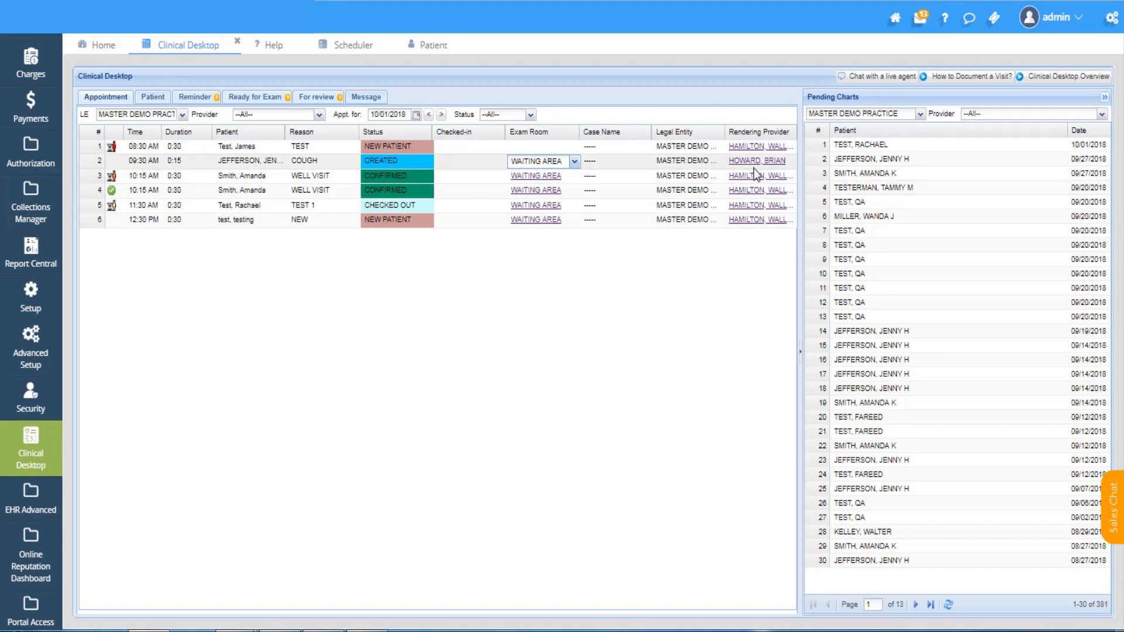
mouse_move(756, 176)
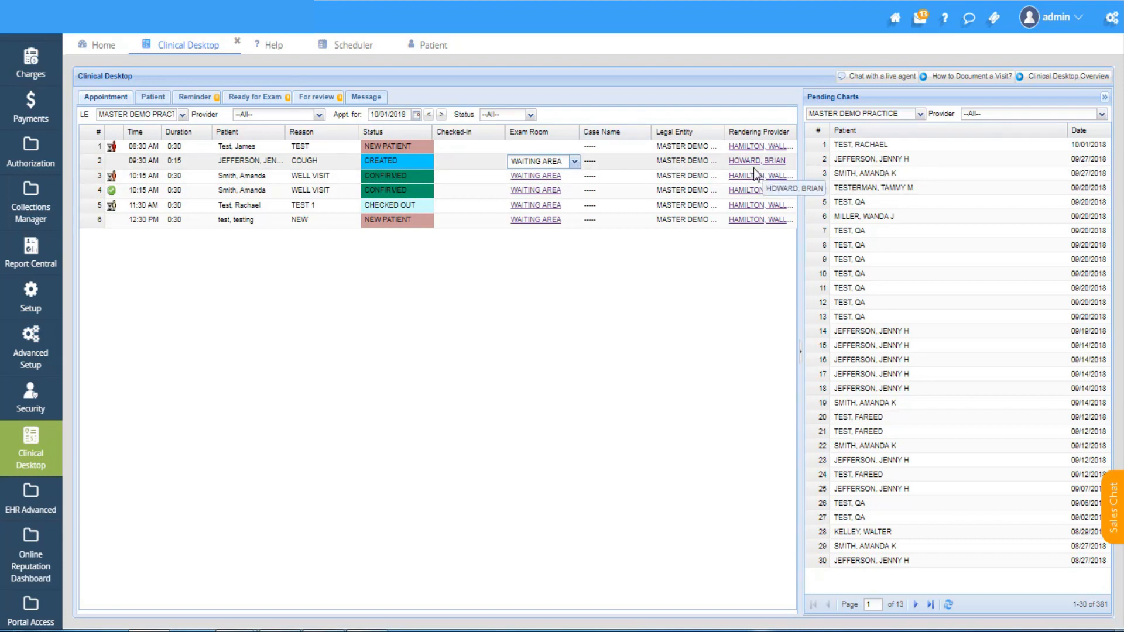
mouse_move(753, 174)
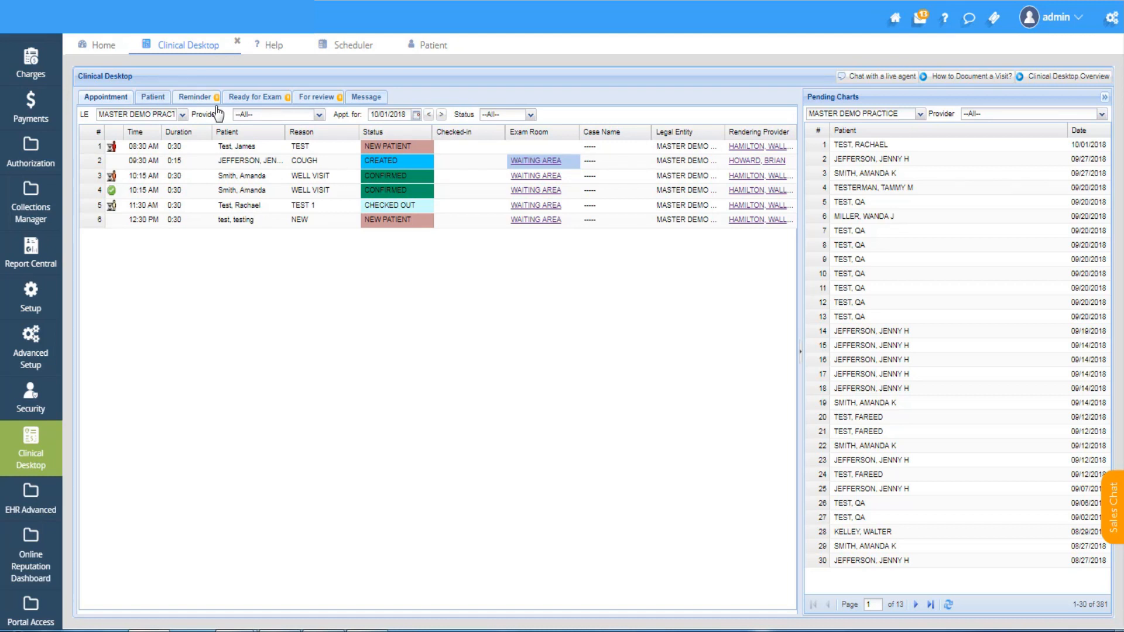
Step: Check the pending patient reminders and charts awaiting review, then return to the day's appointments
left_click(193, 97)
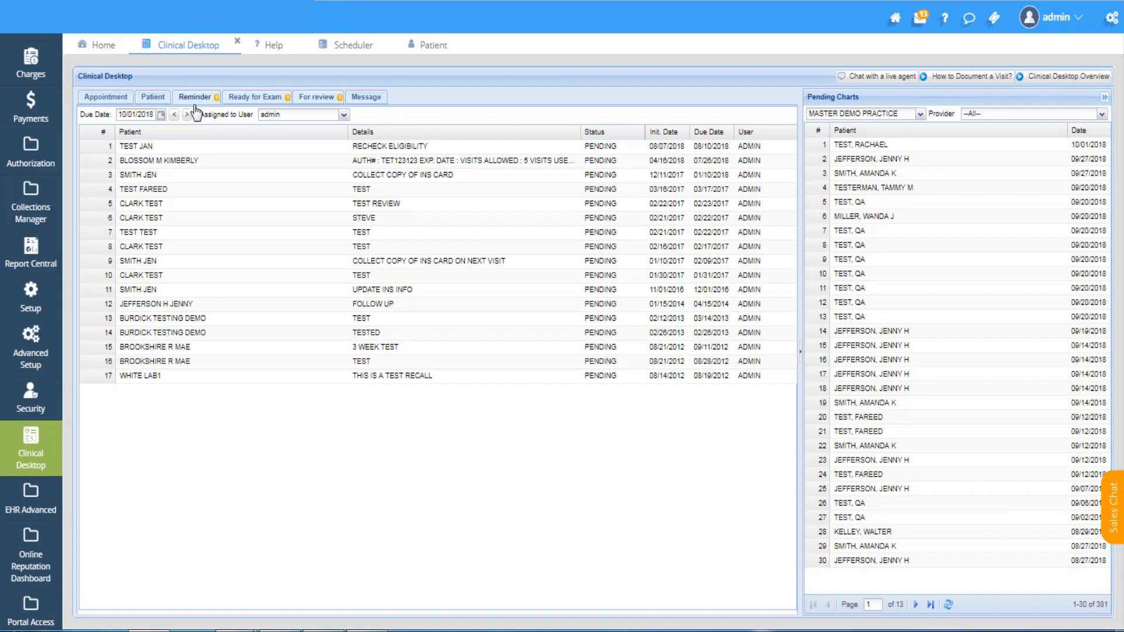
mouse_move(285, 97)
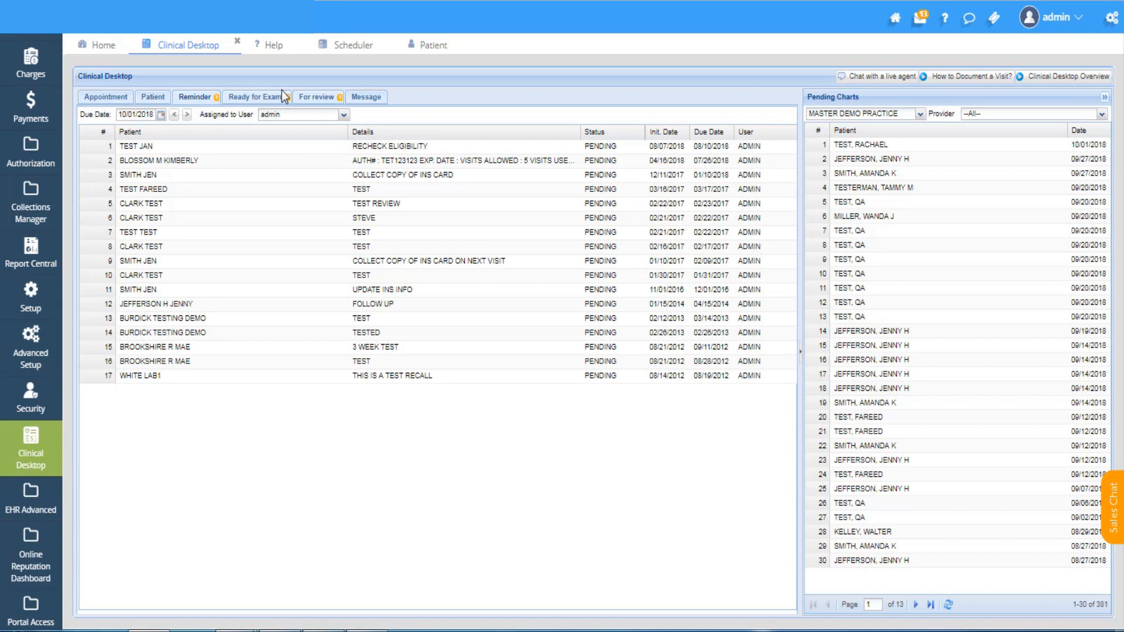
mouse_move(328, 107)
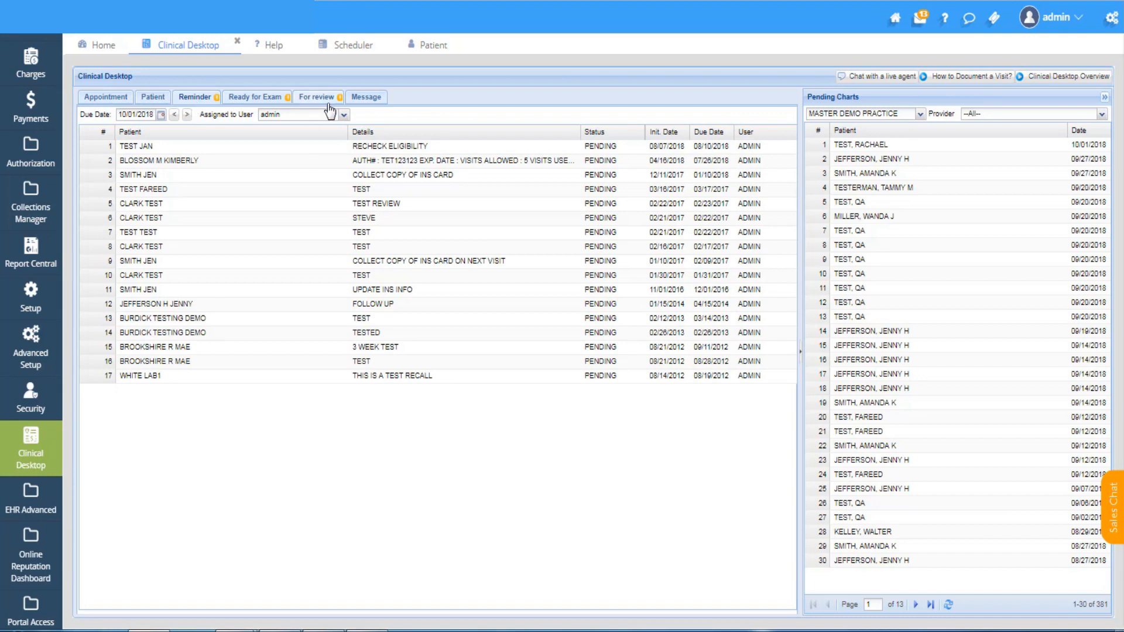
left_click(365, 98)
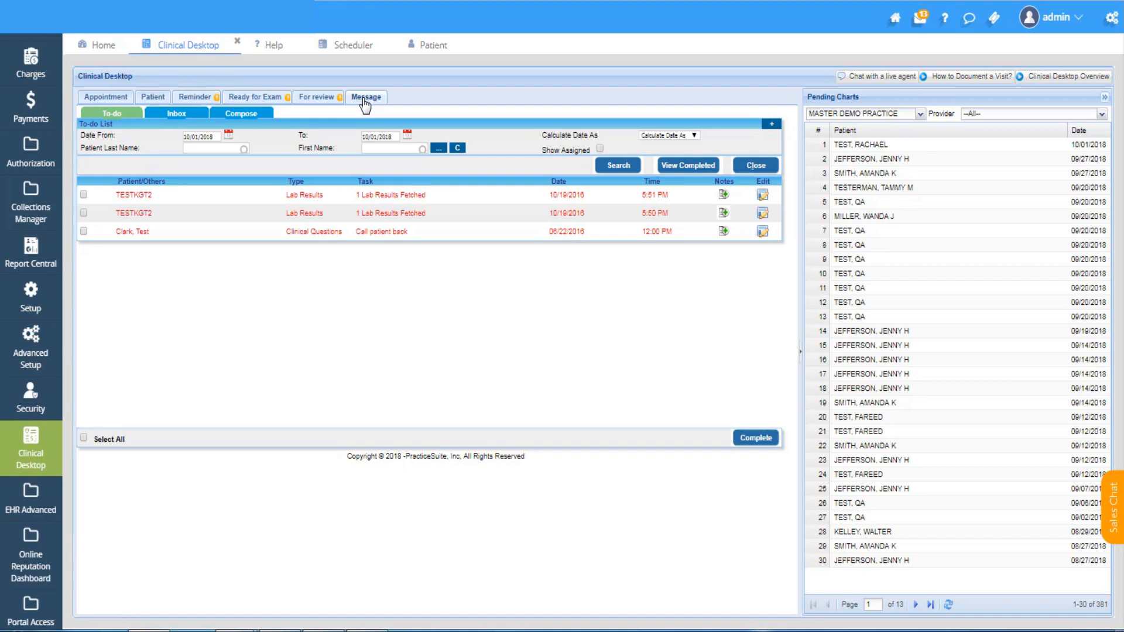
left_click(104, 97)
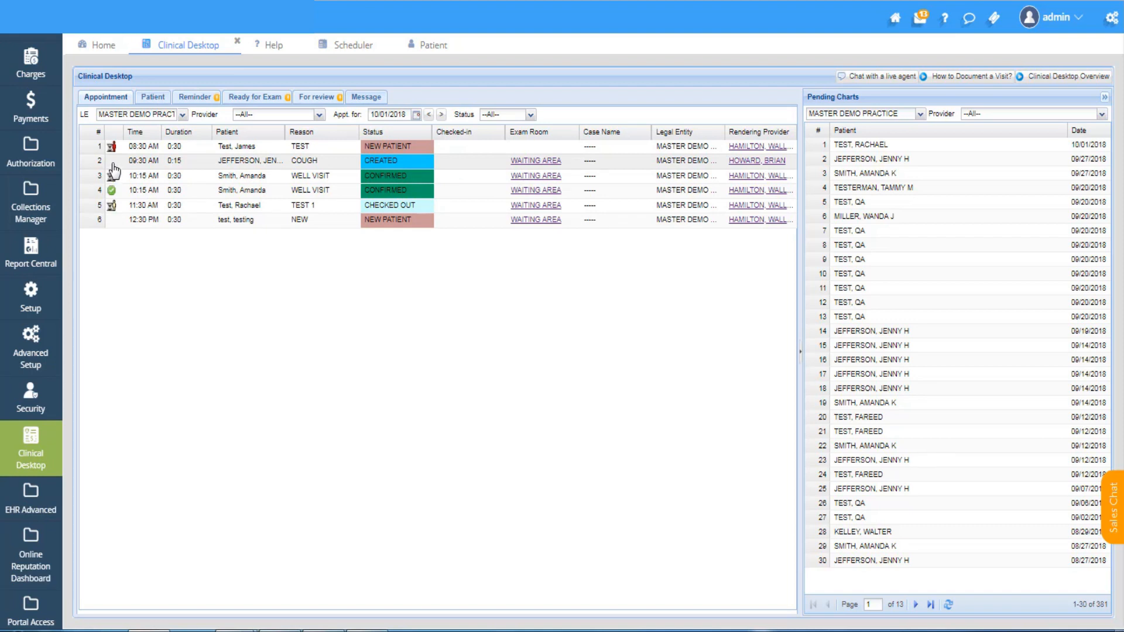
mouse_move(114, 171)
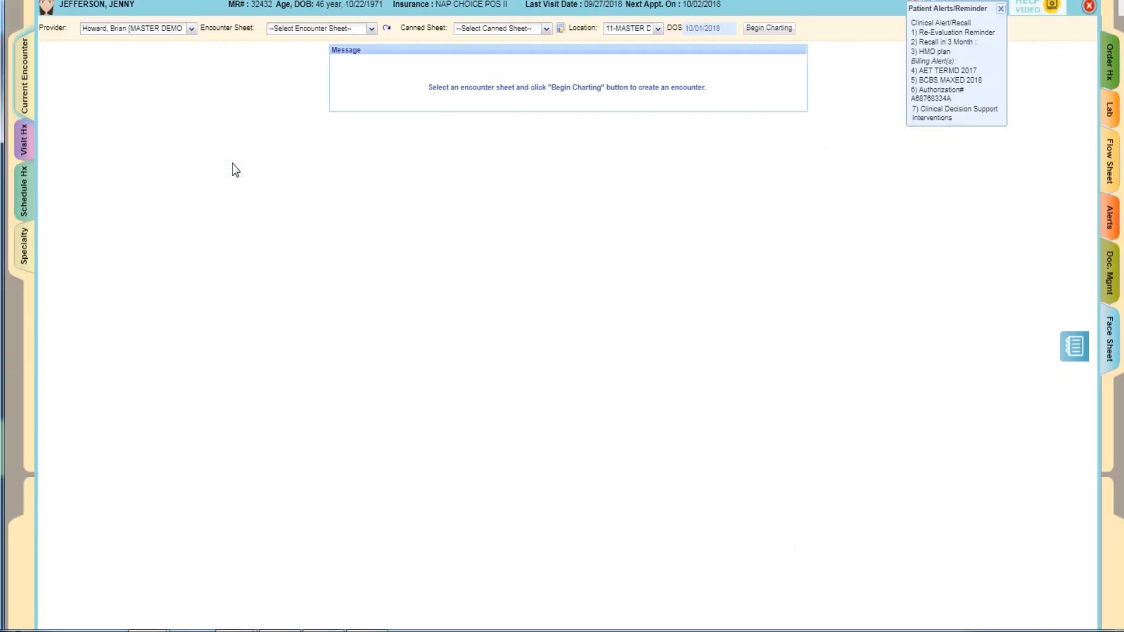
mouse_move(478, 274)
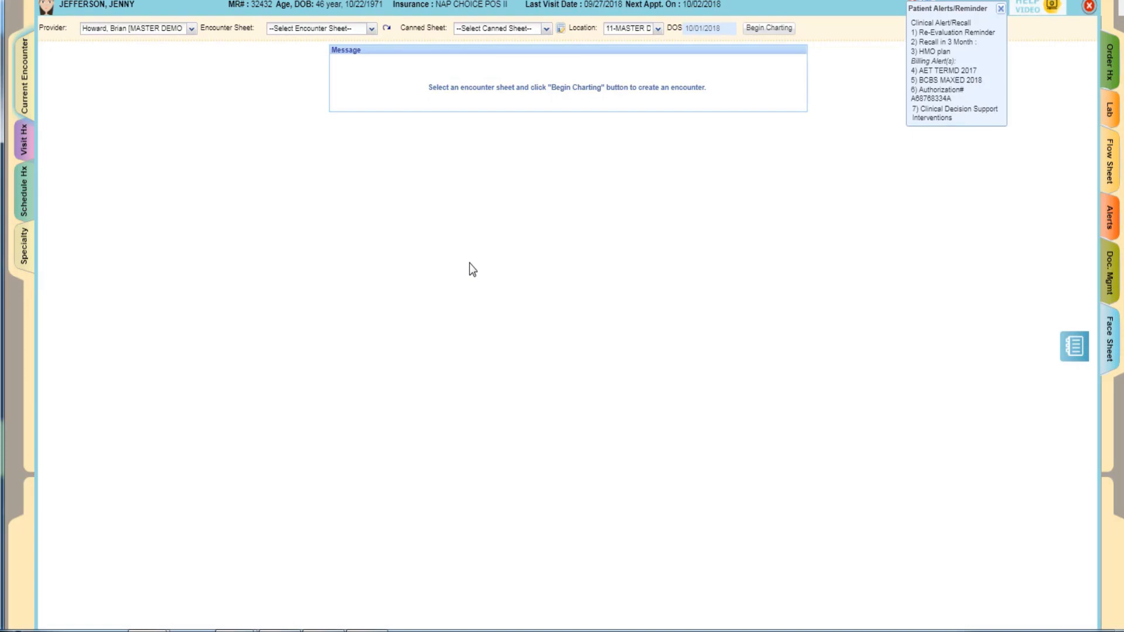
mouse_move(186, 37)
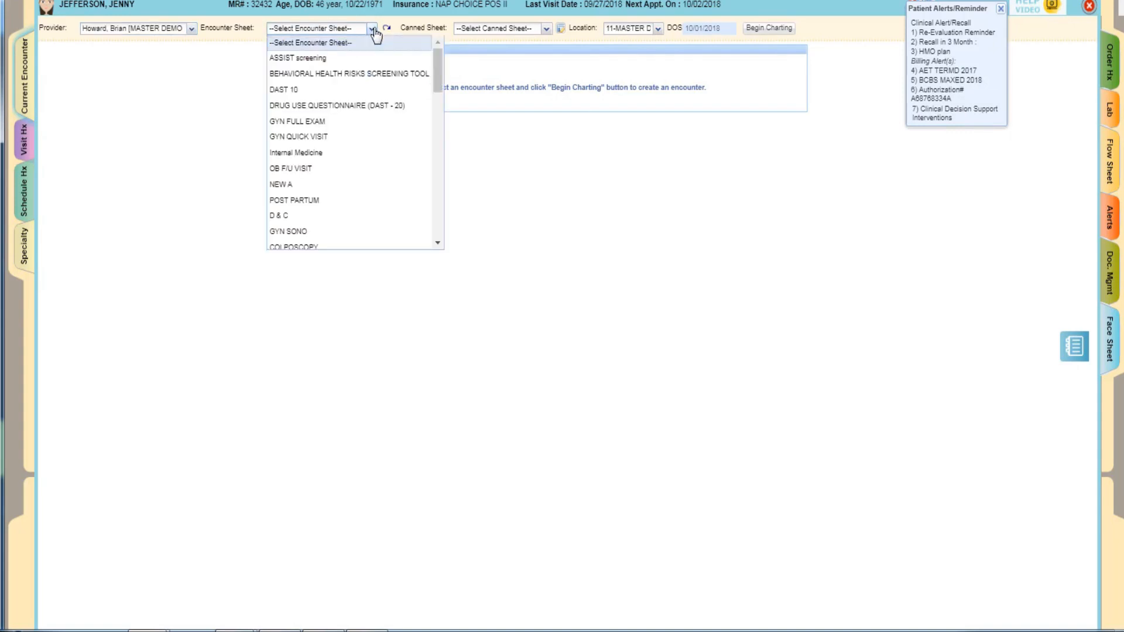
left_click(295, 121)
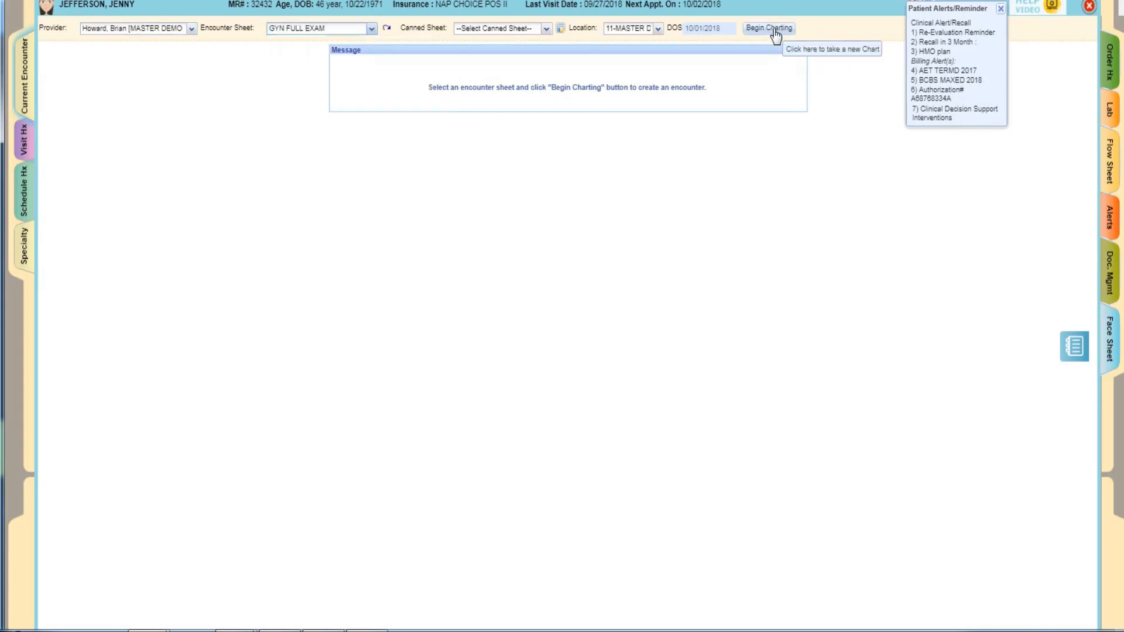